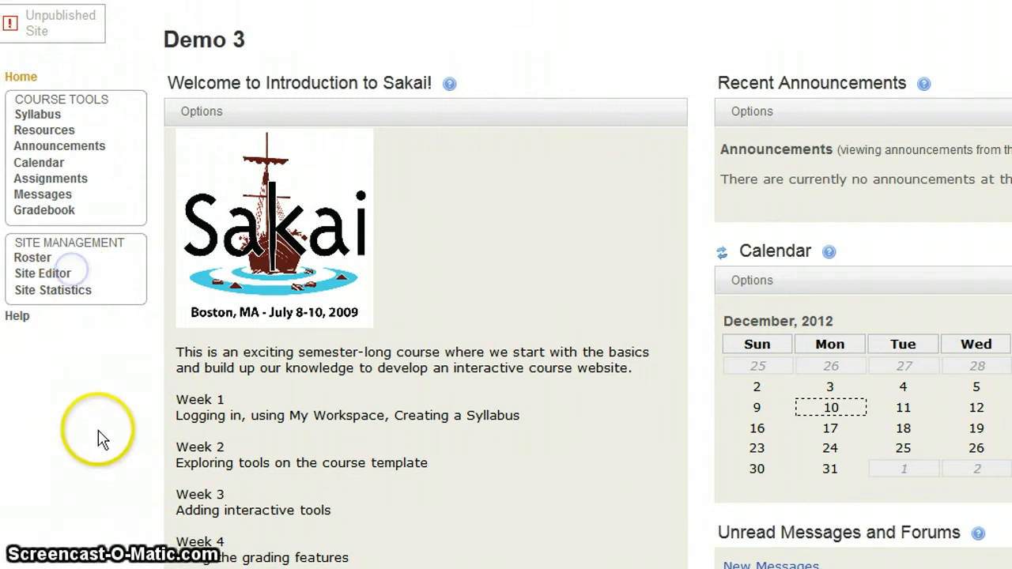
Add Tests & Quizzes to the Demo 3 site's tools and confirm the selection
{"action": "left_click", "coordinate": [42, 273]}
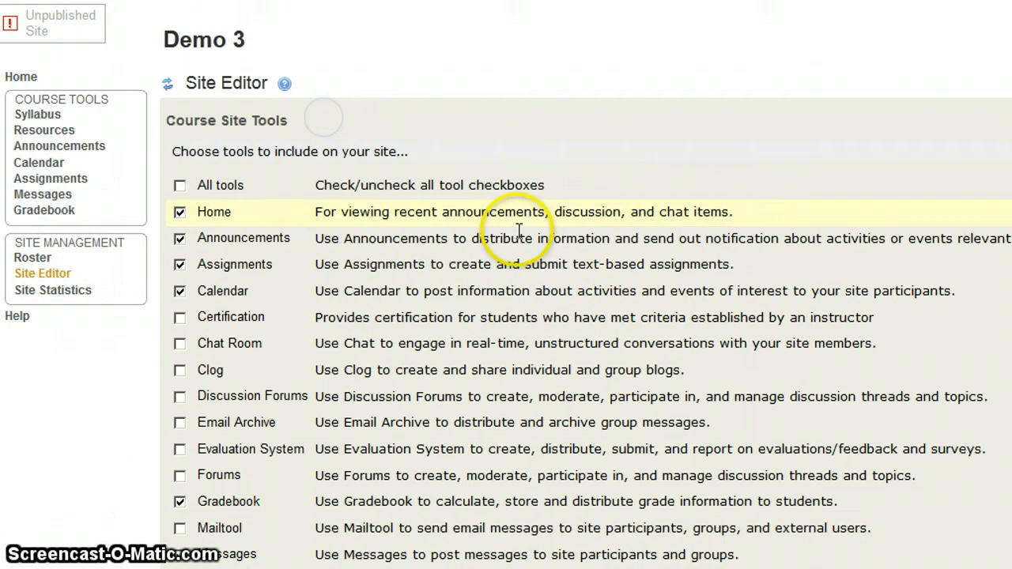
{"action": "scroll", "scroll_direction": "down", "scroll_amount": 3}
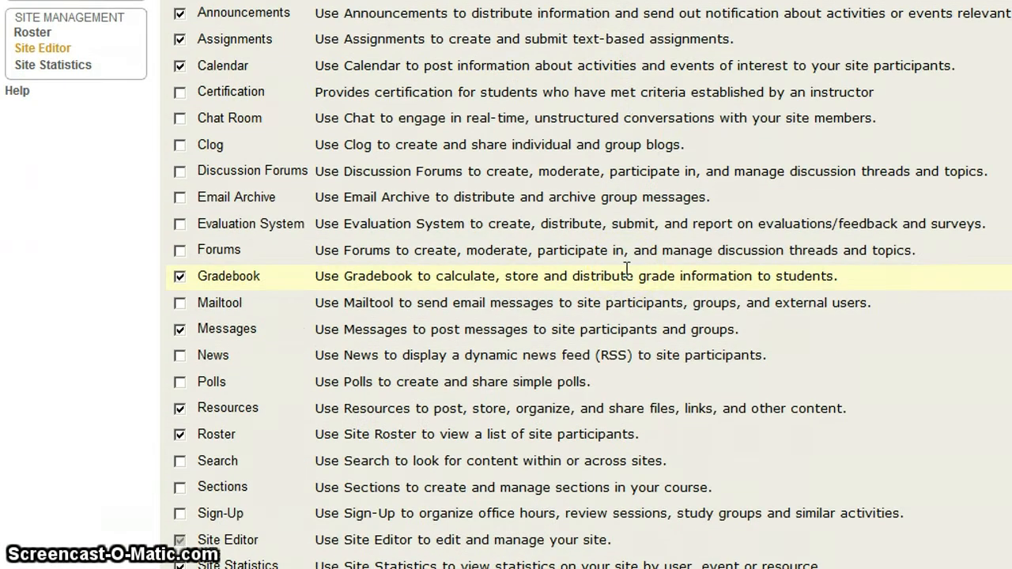
{"action": "scroll", "scroll_direction": "down", "scroll_amount": 3}
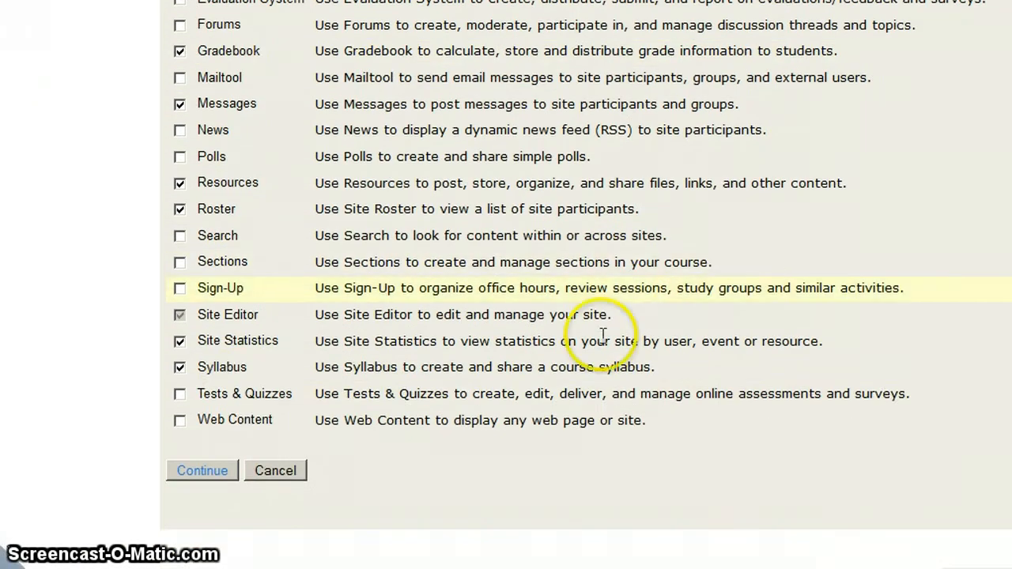
{"action": "left_click", "coordinate": [180, 394]}
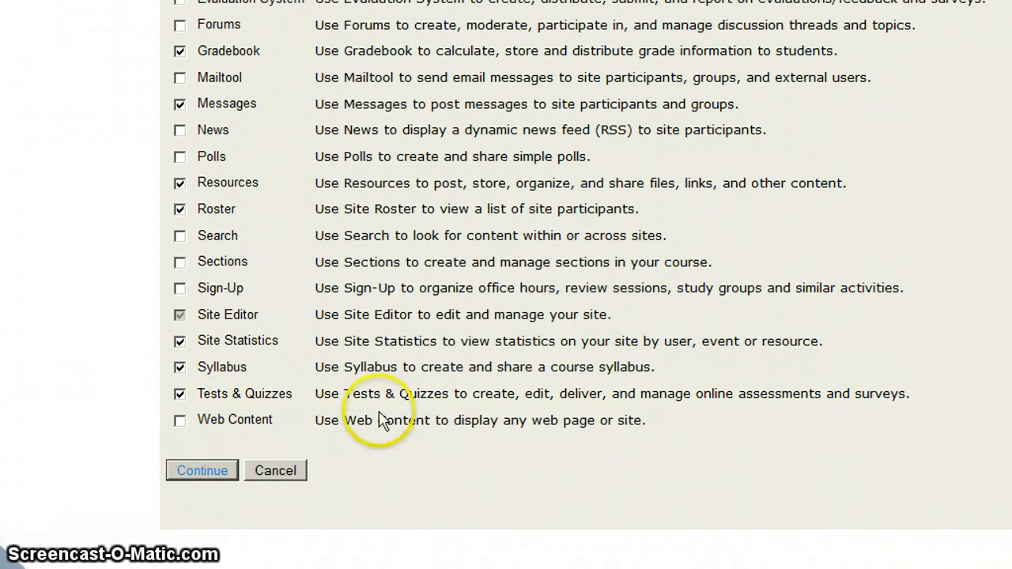
{"action": "left_click", "coordinate": [202, 470]}
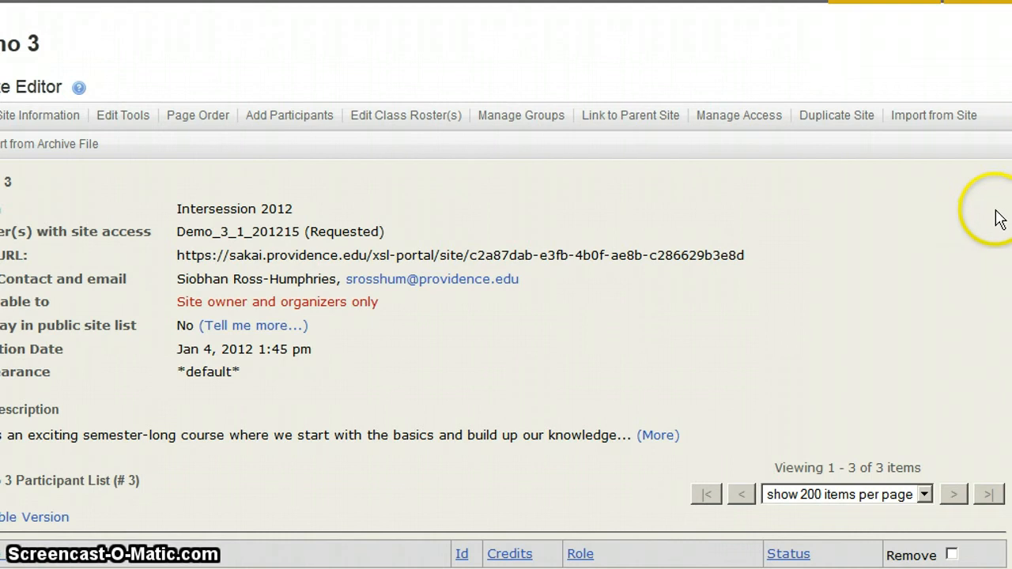
{"action": "mouse_move", "coordinate": [961, 127]}
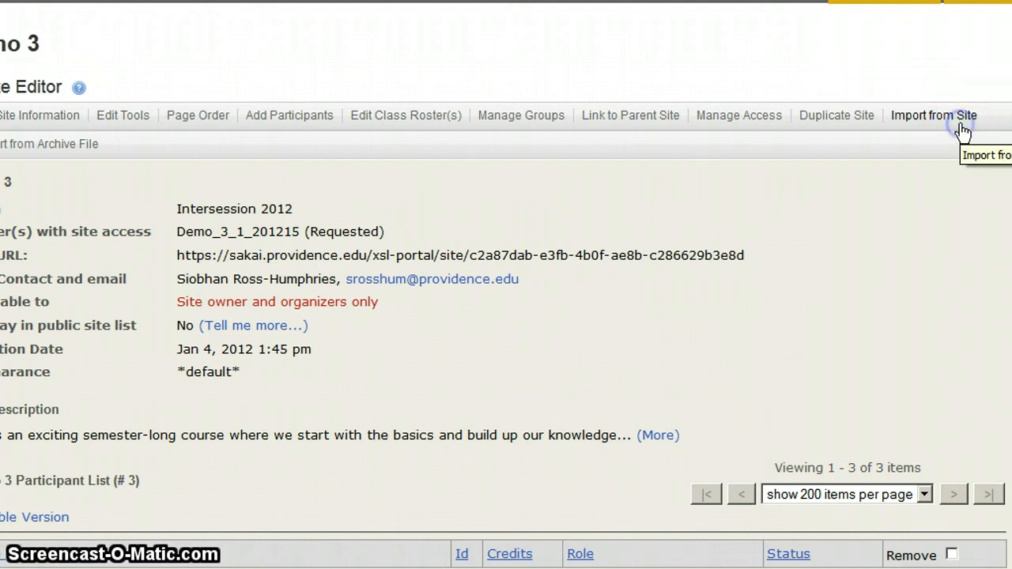
Start Import from Site to show the replace, merge data and merge users options
{"action": "left_click", "coordinate": [933, 115]}
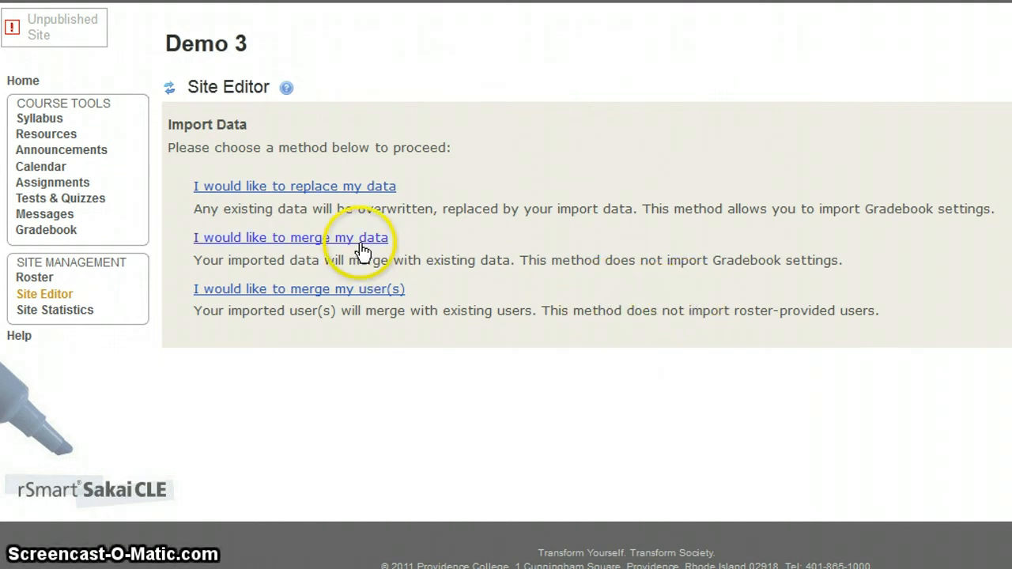
Choose to merge data with Demo 1 as the source site and continue
{"action": "left_click", "coordinate": [292, 237]}
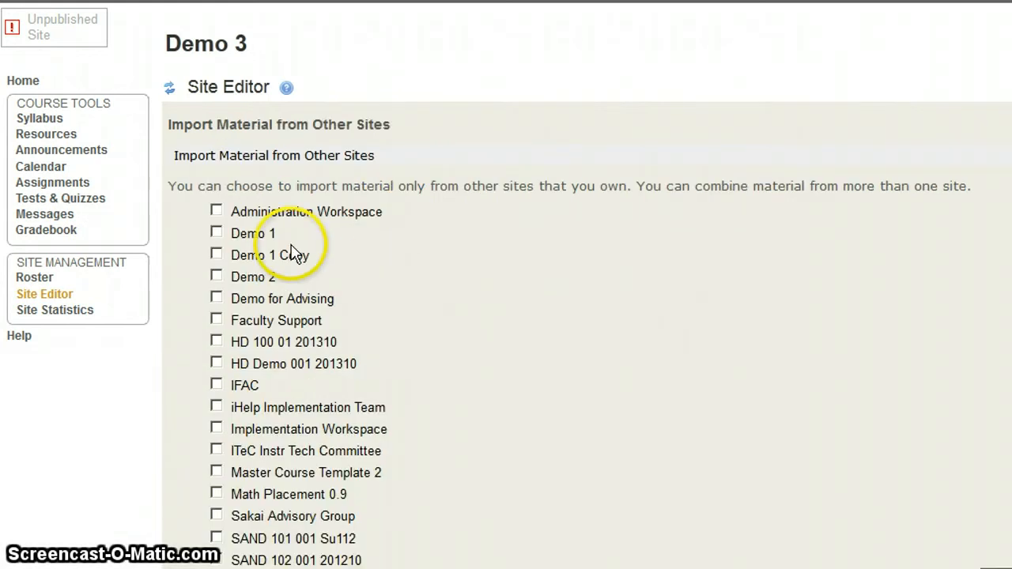
{"action": "left_click", "coordinate": [217, 233]}
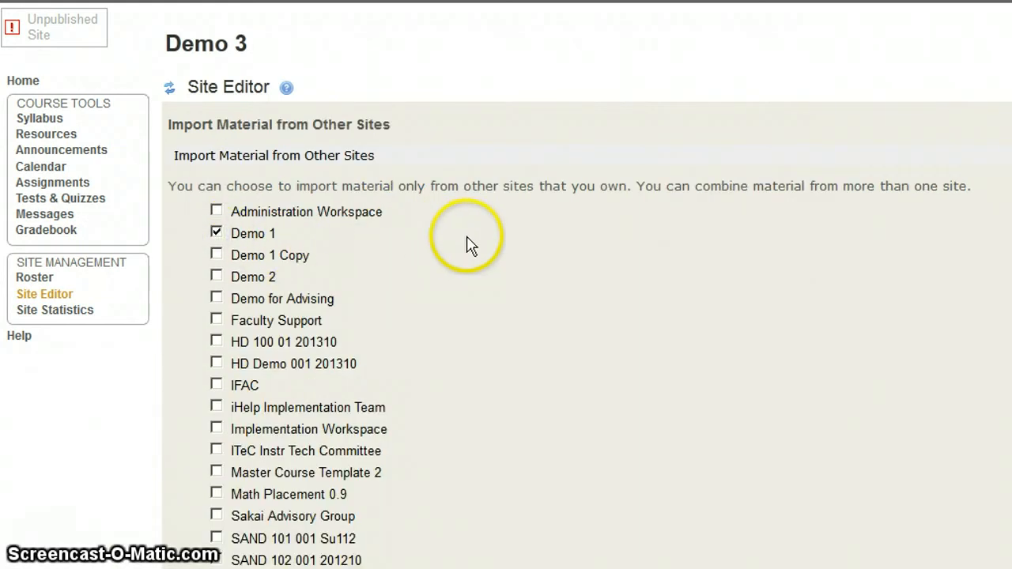
{"action": "scroll", "scroll_direction": "down", "scroll_amount": 3}
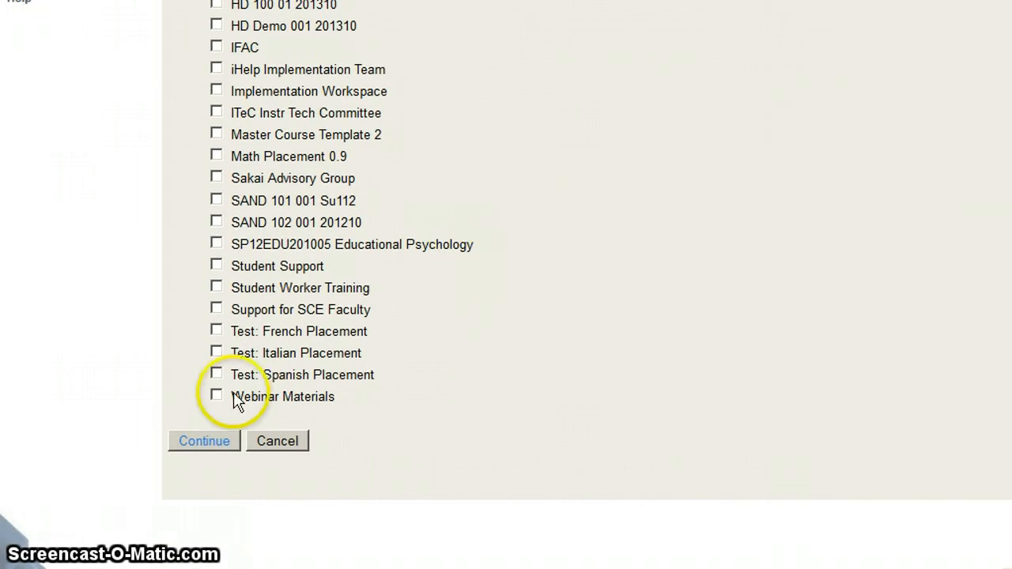
{"action": "left_click", "coordinate": [203, 440]}
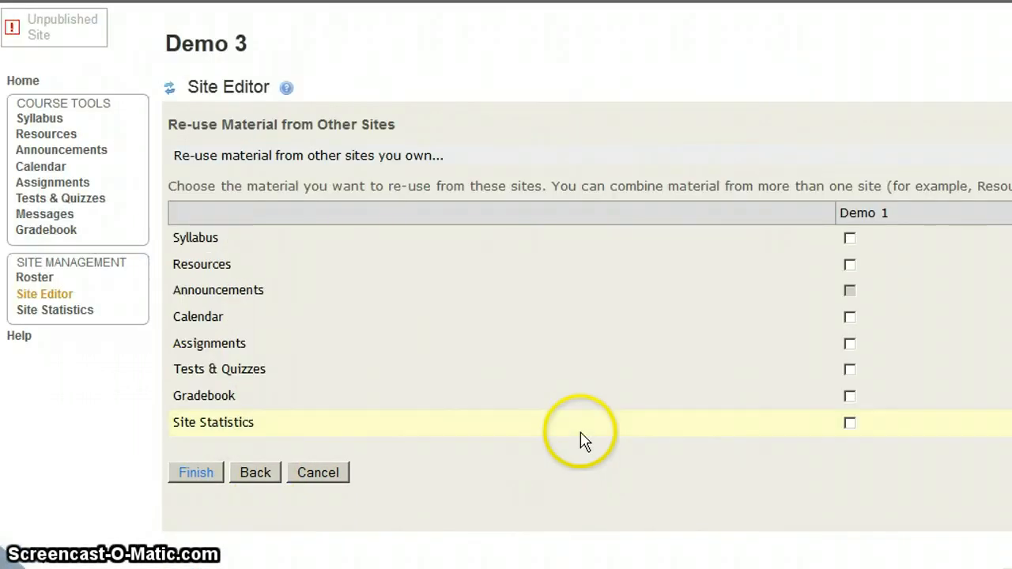
{"action": "mouse_move", "coordinate": [807, 504]}
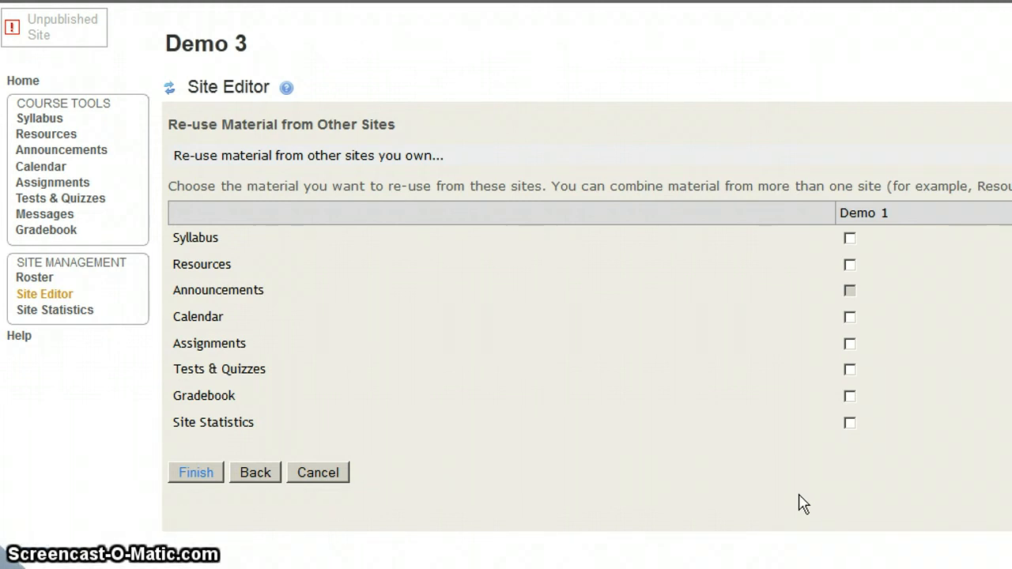
Mark Demo 1's Resources, Assignments and Gradebook for re-use in Demo 3
{"action": "left_click", "coordinate": [850, 264]}
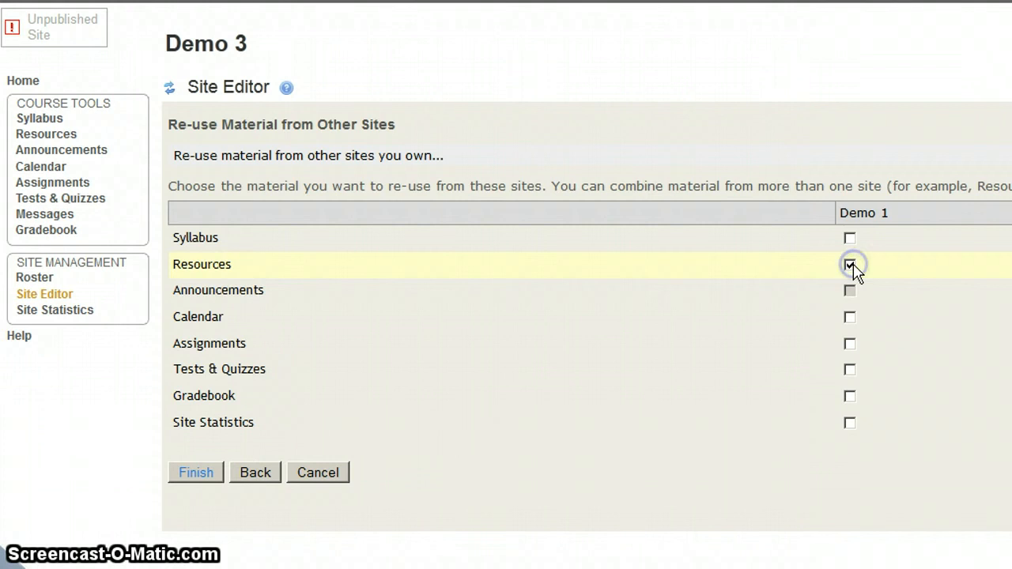
{"action": "left_click", "coordinate": [850, 265]}
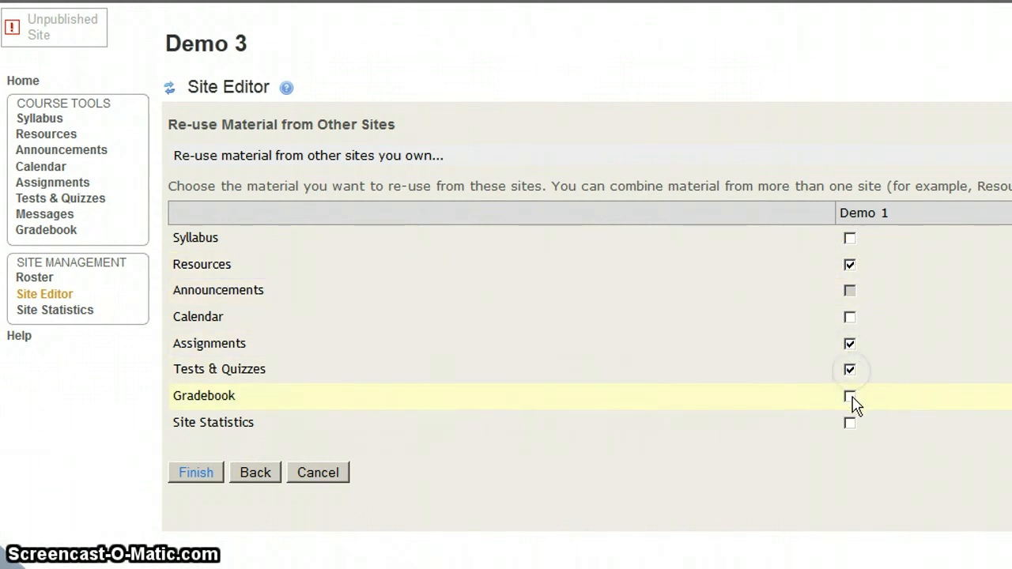
{"action": "left_click", "coordinate": [849, 397]}
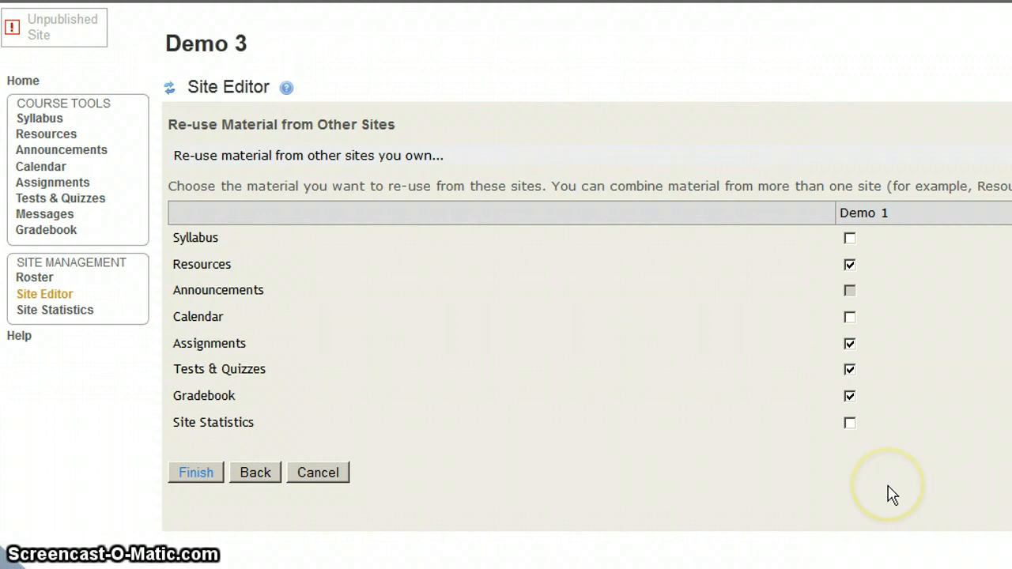
{"action": "mouse_move", "coordinate": [892, 495]}
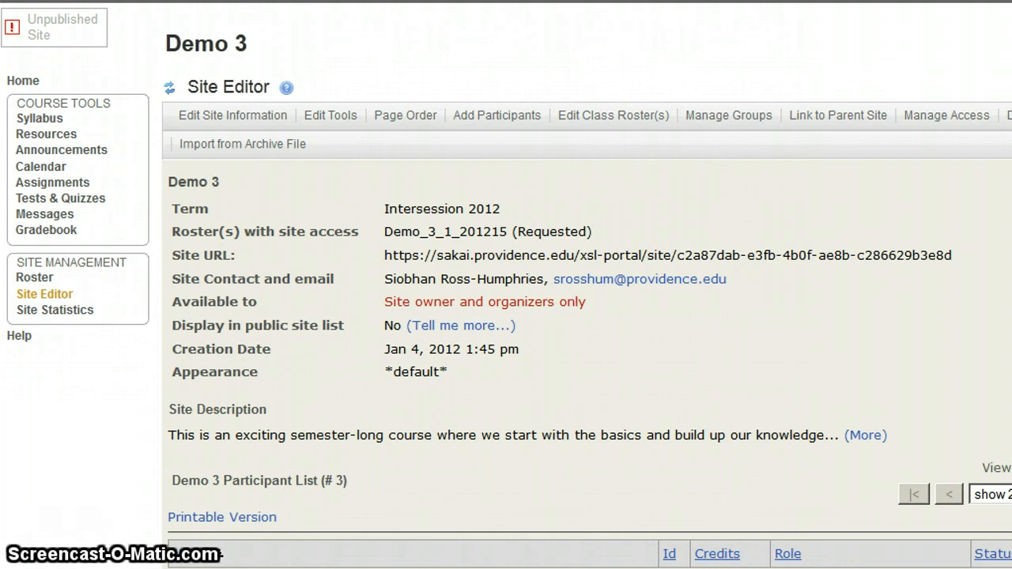
{"action": "mouse_move", "coordinate": [61, 149]}
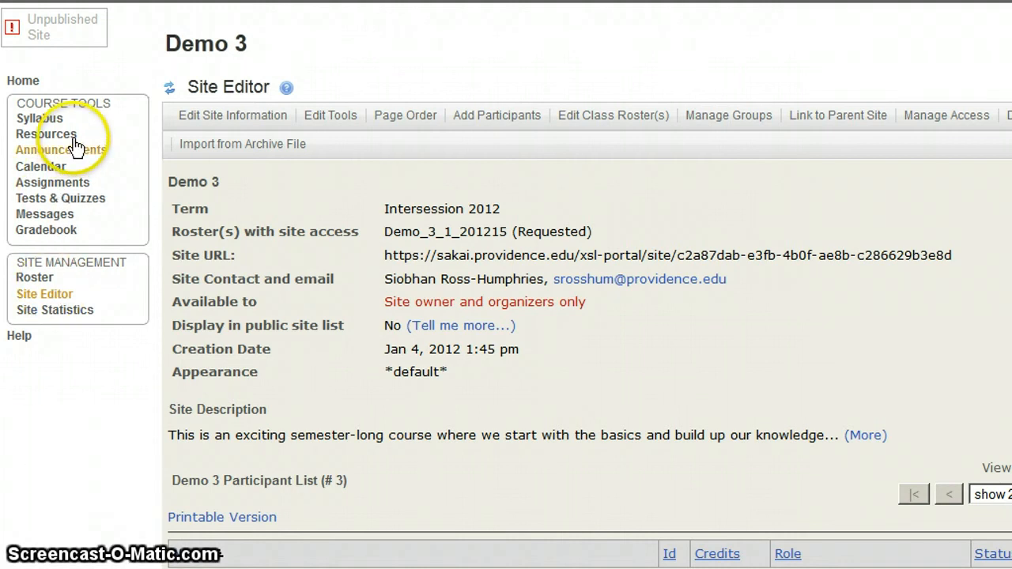
Review imported content in Resources and Tests & Quizzes, ending on Demo 3's Assignments list
{"action": "left_click", "coordinate": [46, 133]}
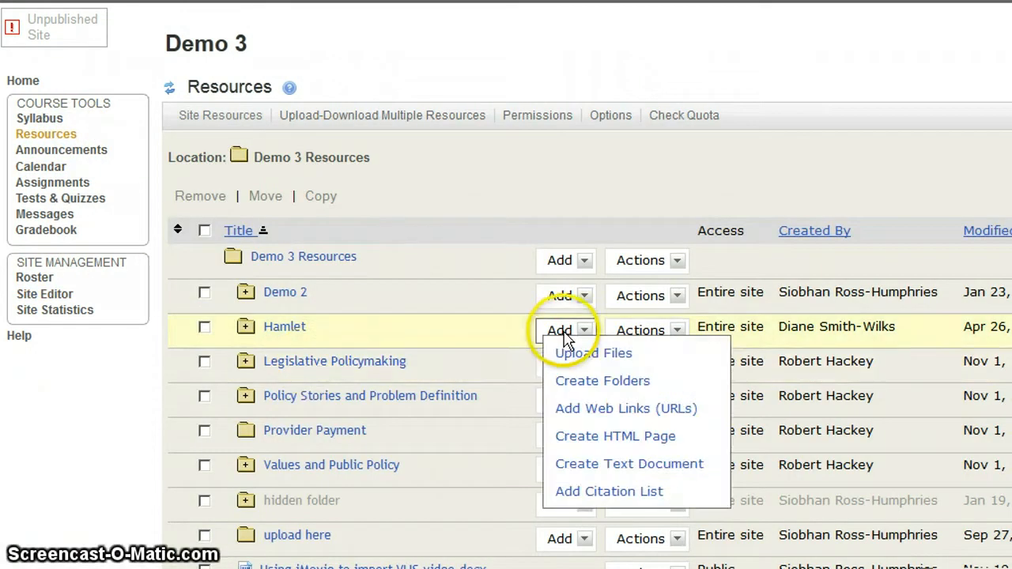
{"action": "left_click", "coordinate": [559, 329]}
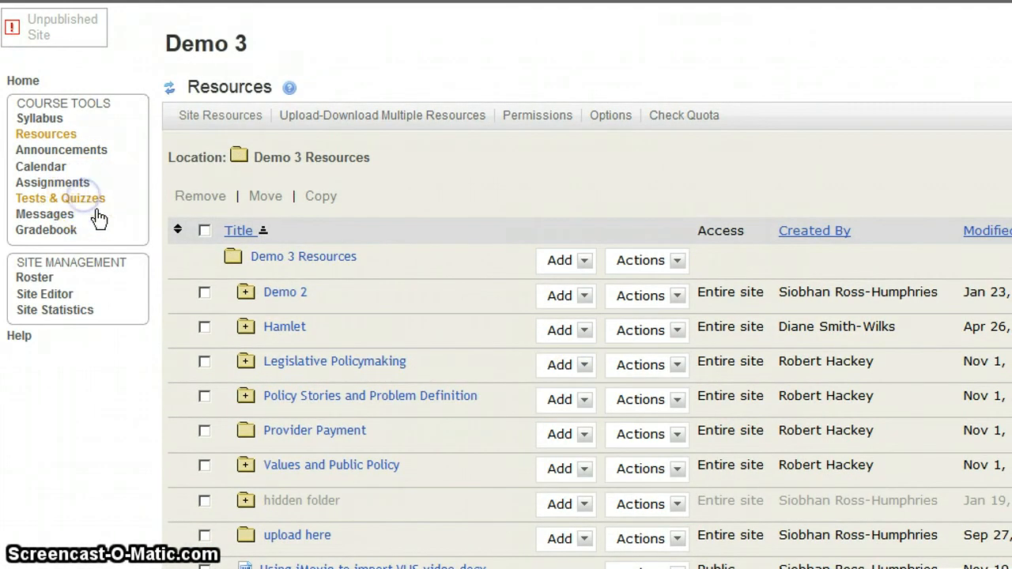
{"action": "left_click", "coordinate": [60, 198]}
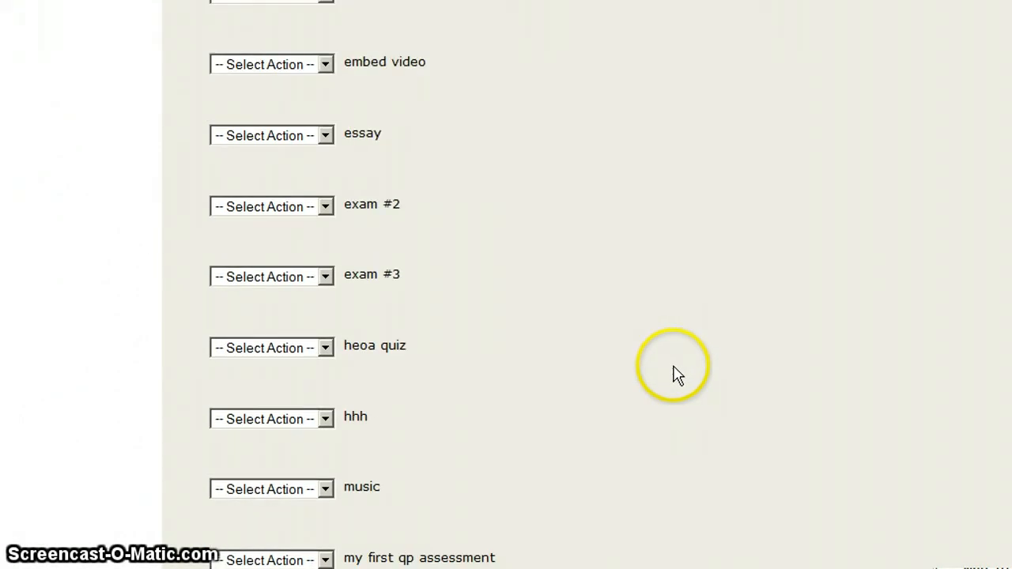
{"action": "scroll", "scroll_direction": "up", "scroll_amount": 3}
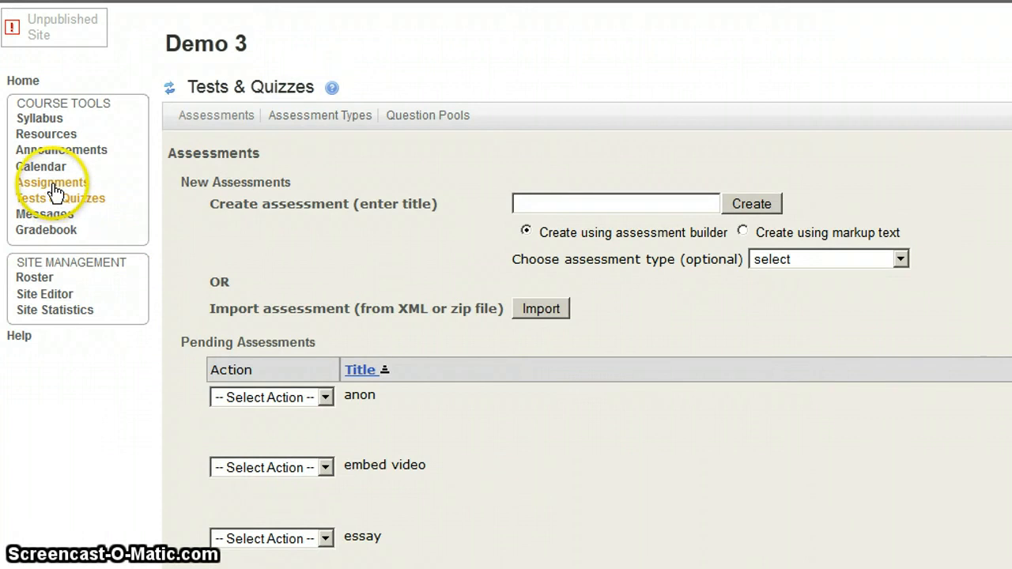
{"action": "left_click", "coordinate": [52, 182]}
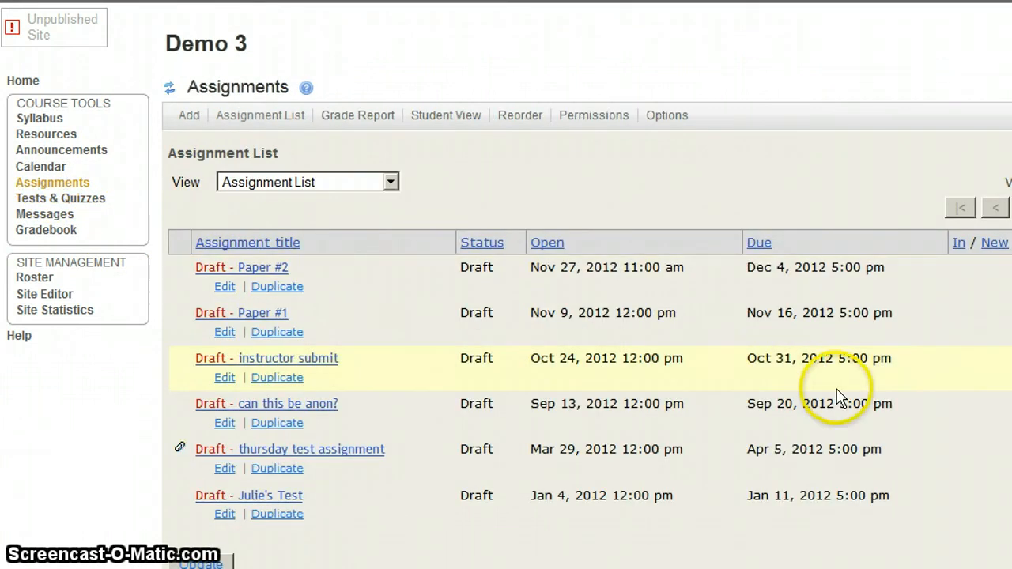